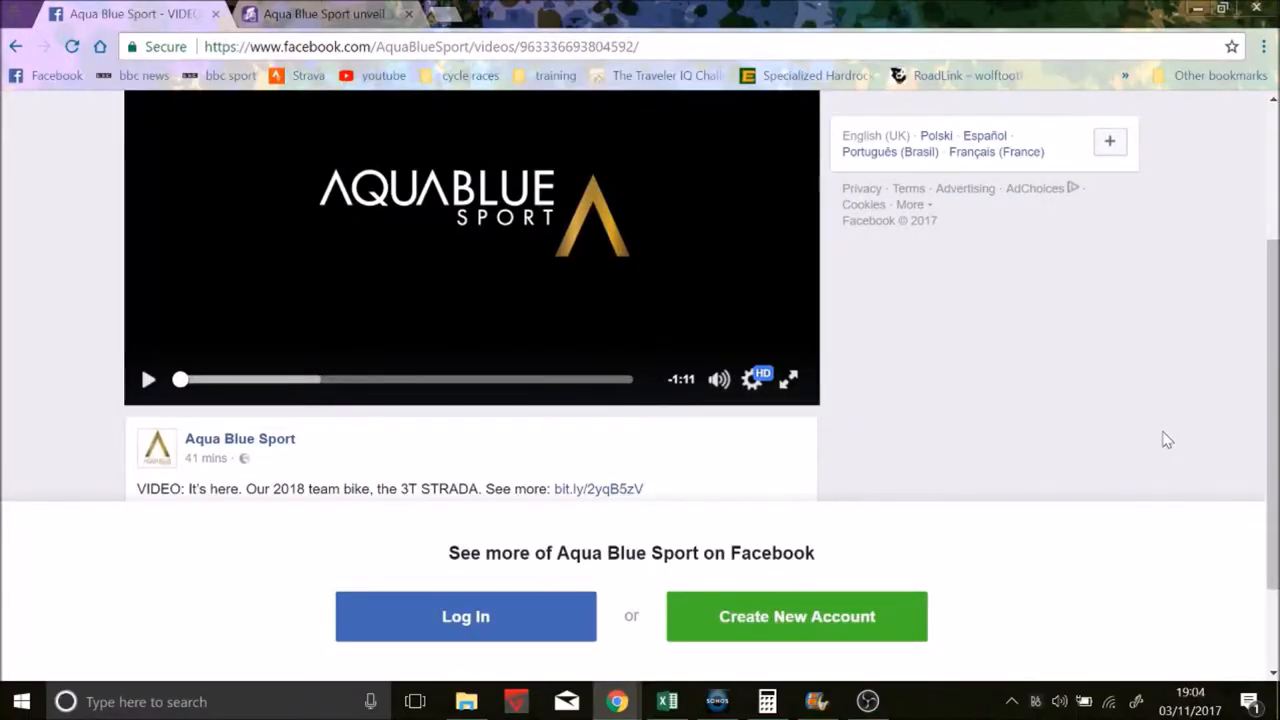
Watch the 3T Strada team video full screen, then scroll down to the photo gallery
scroll(down, 3)
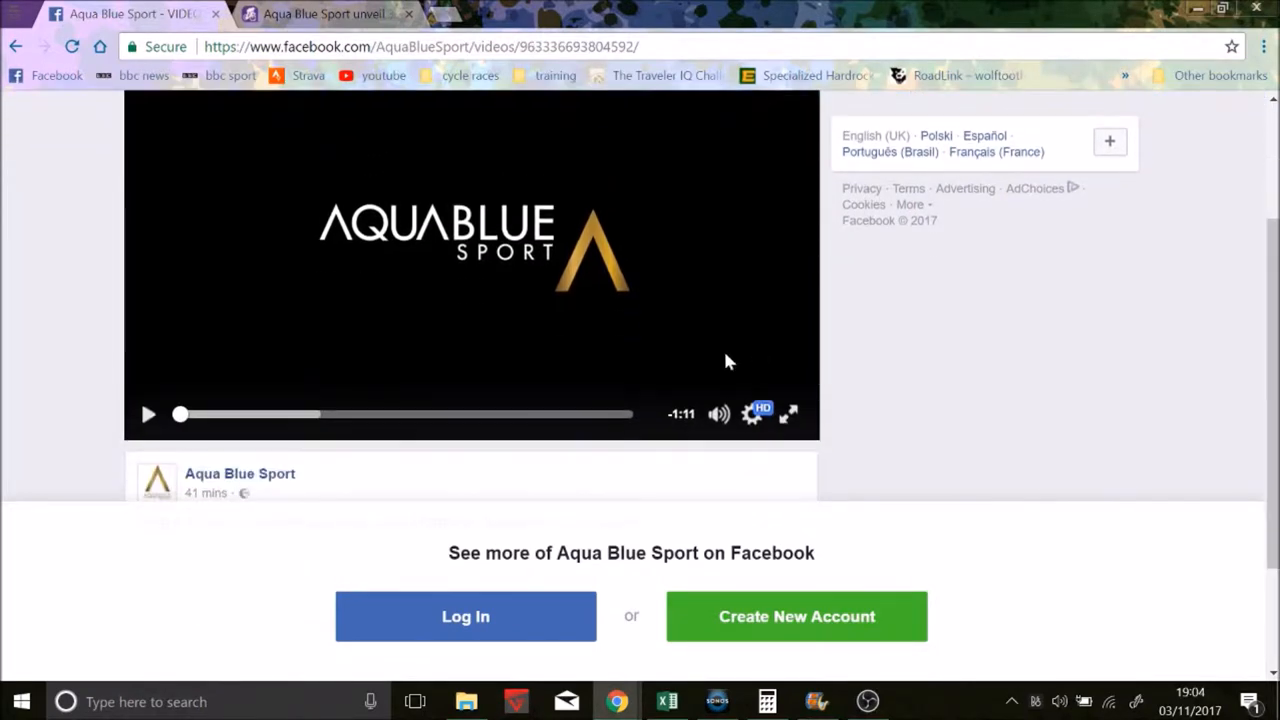
mouse_move(789, 415)
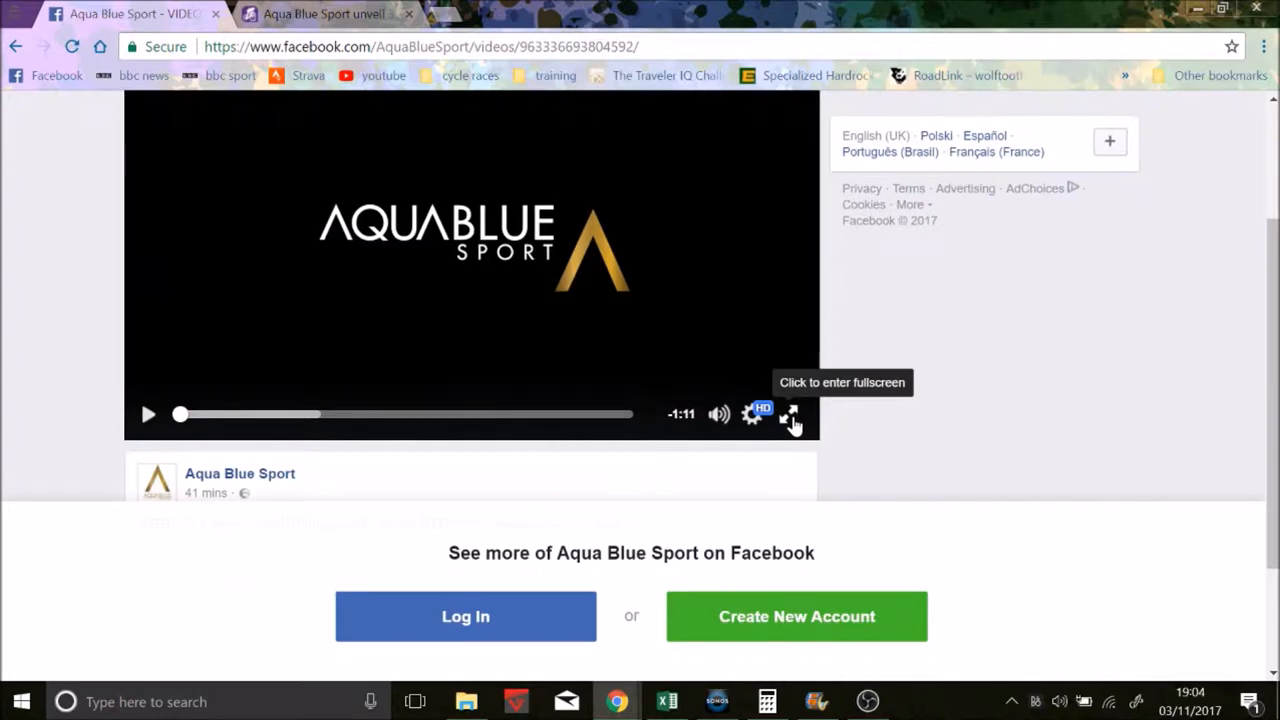
click(320, 13)
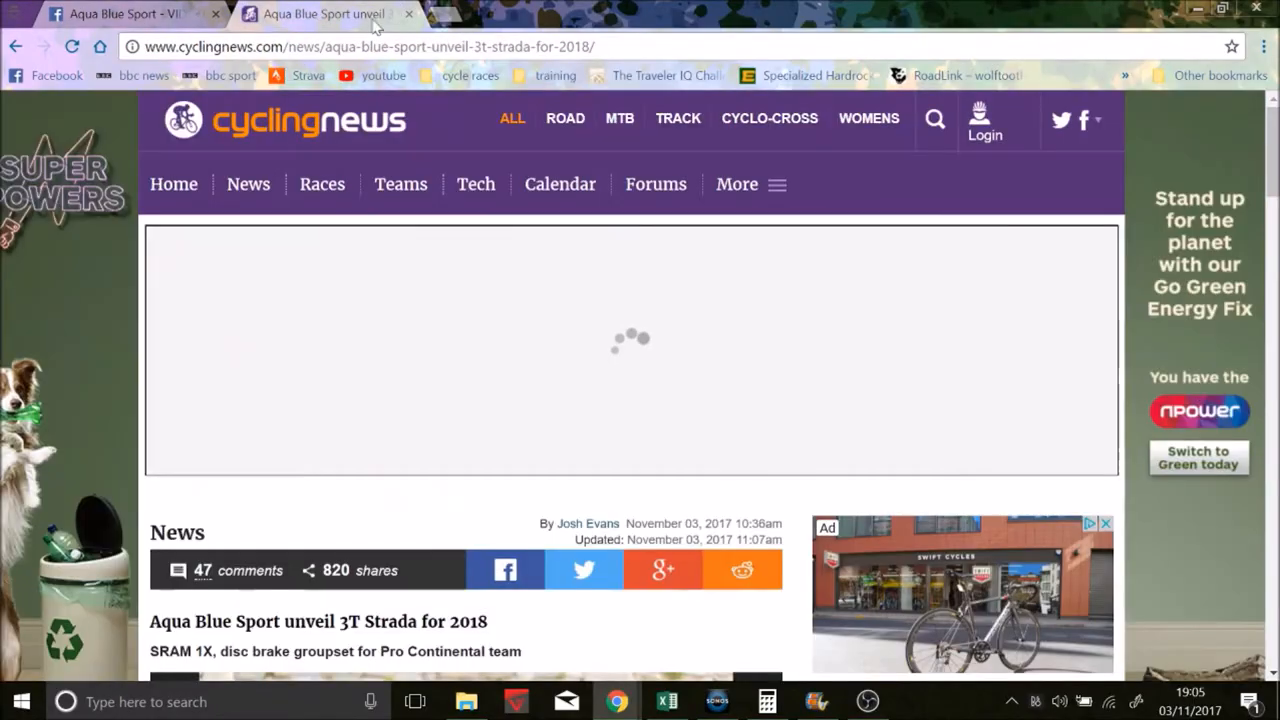
scroll(down, 3)
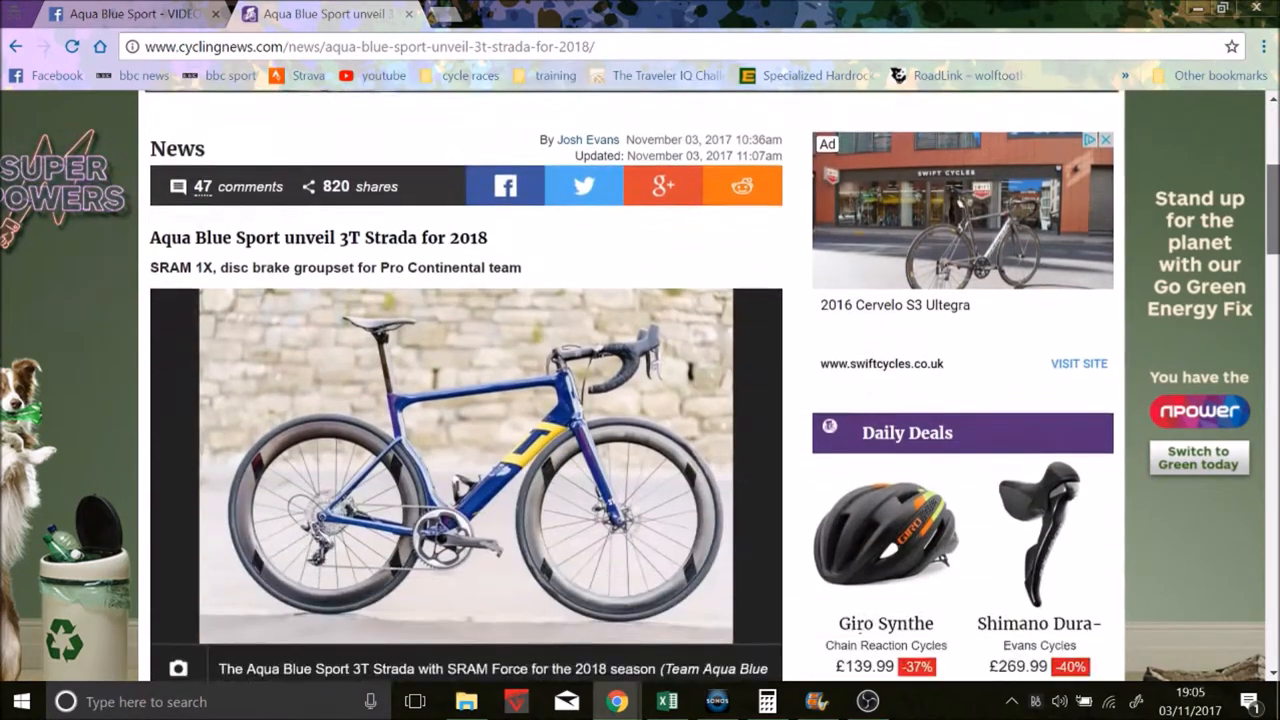
scroll(down, 3)
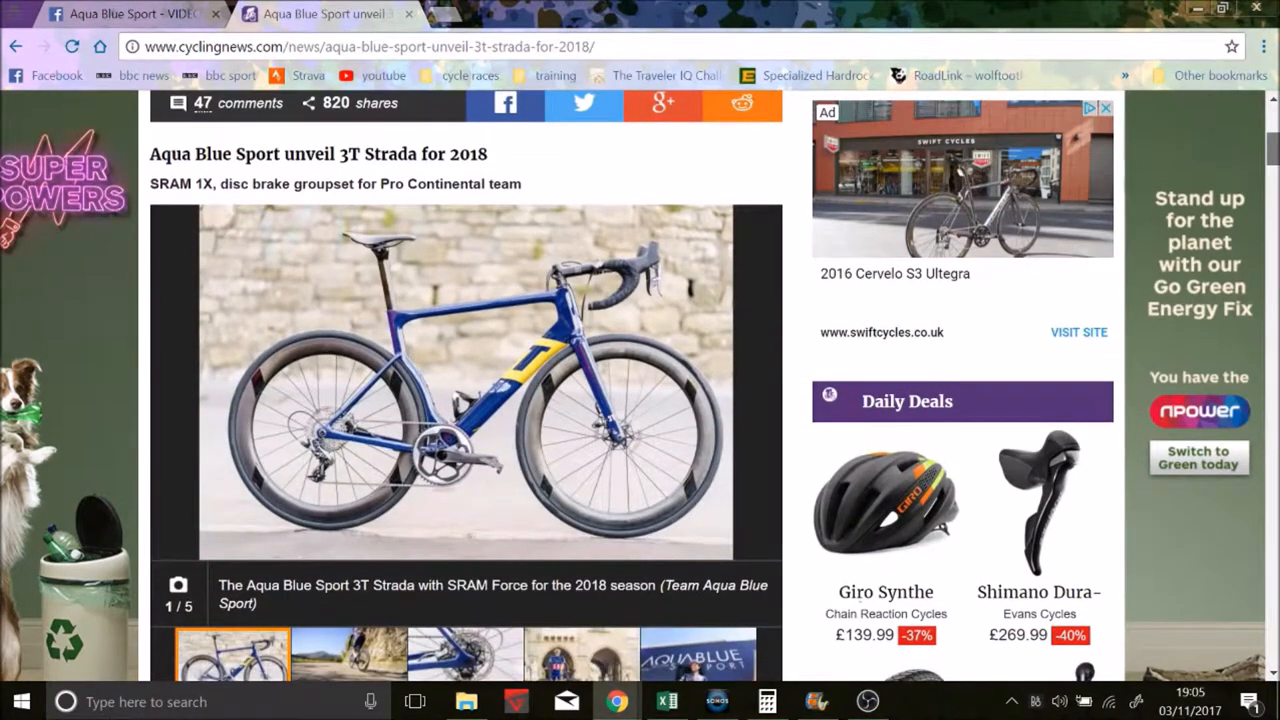
scroll(down, 3)
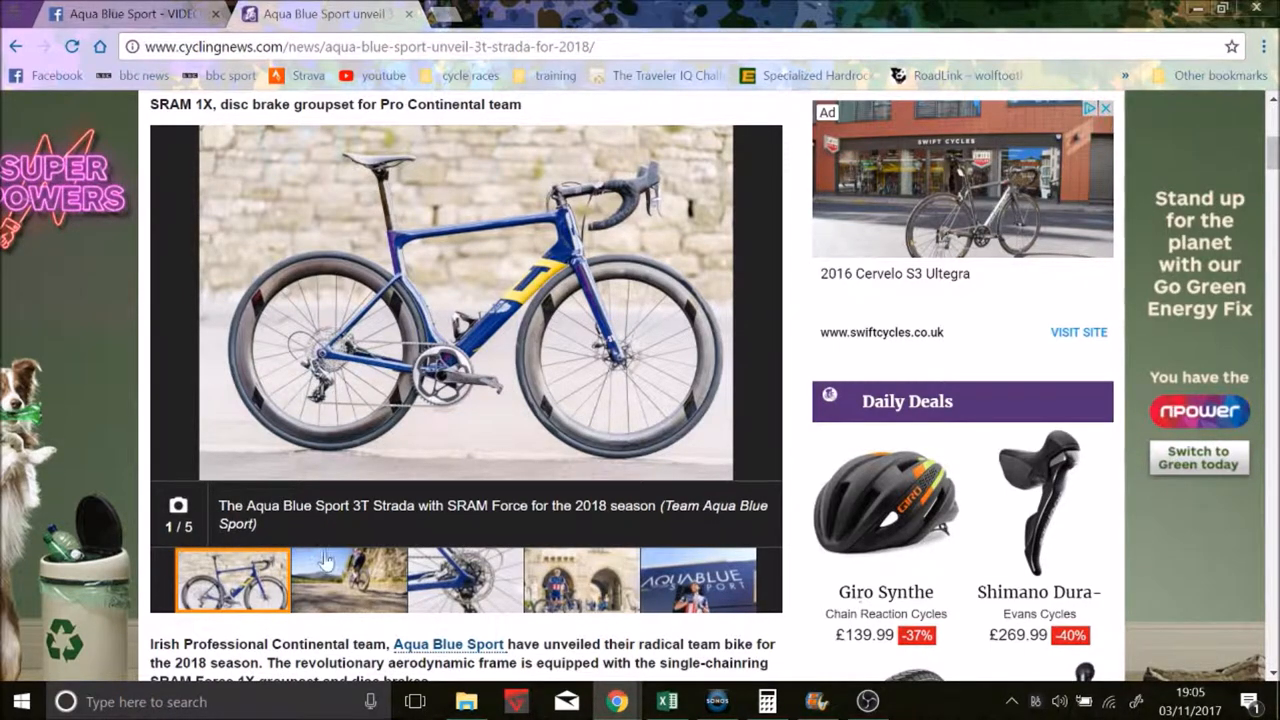
mouse_move(370, 437)
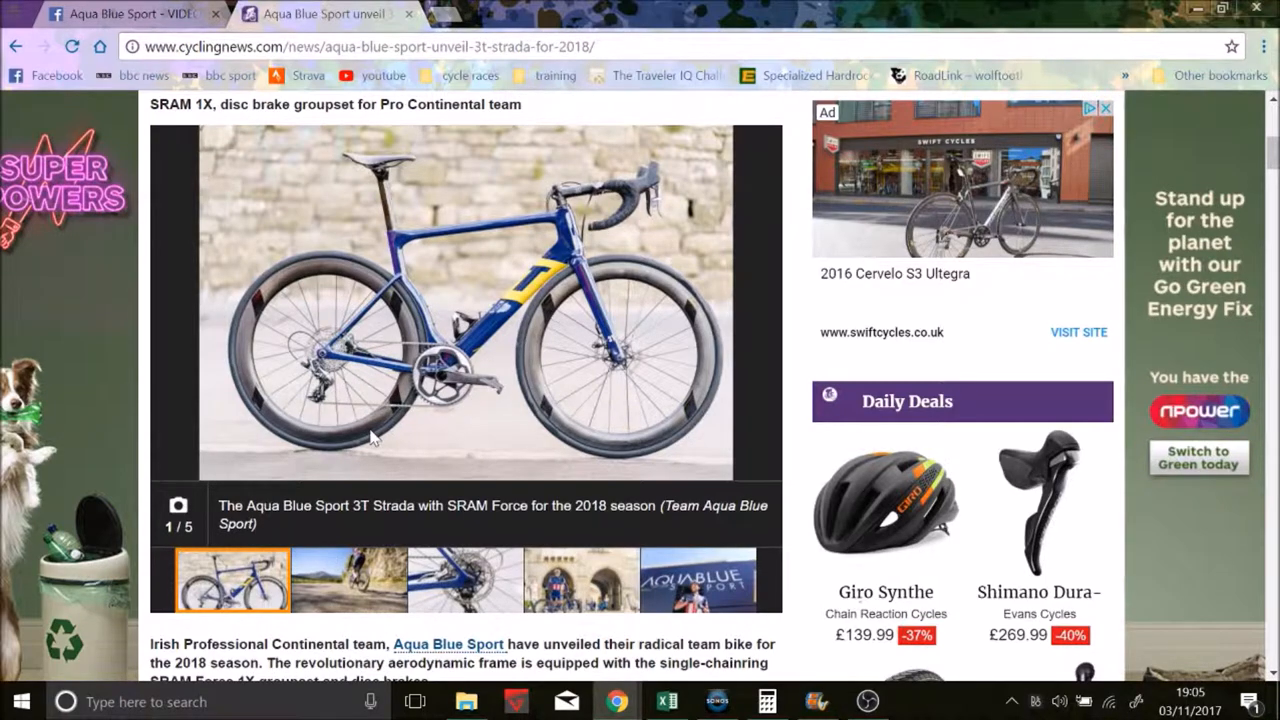
mouse_move(355, 580)
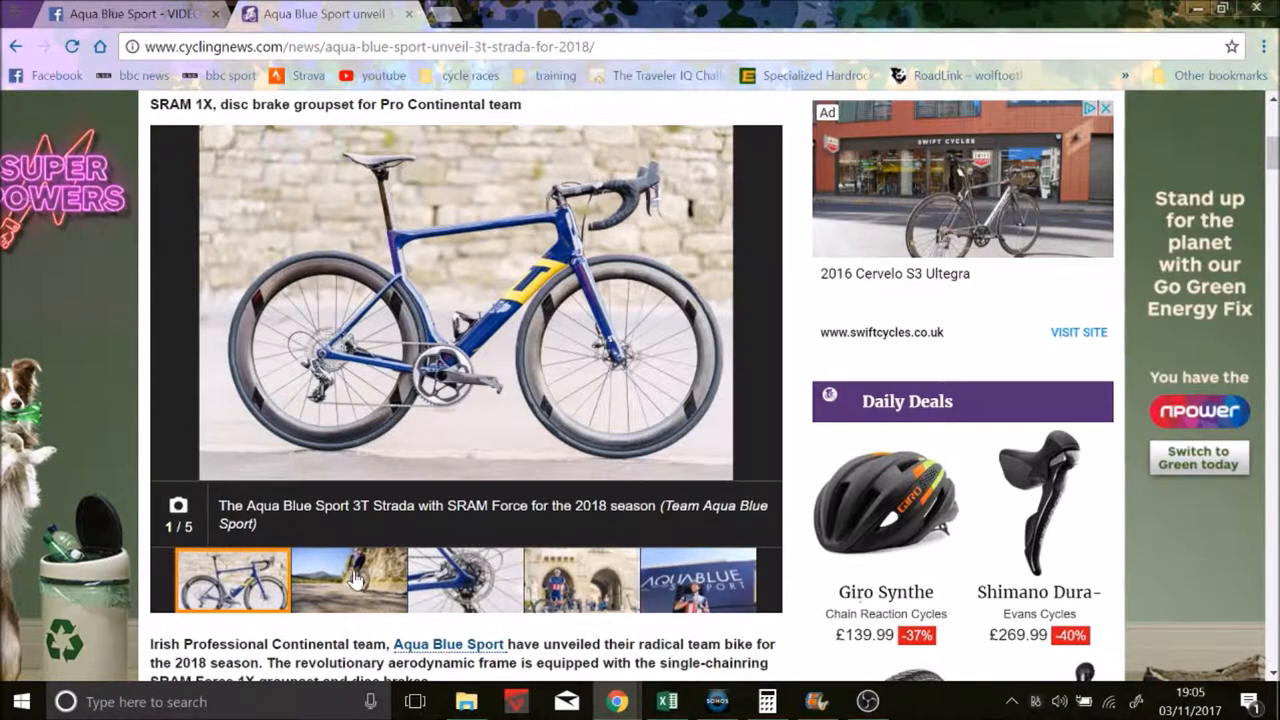
View the Warbasse training, disc brake, posing and Vuelta a Burgos photos, return to the first, and read the article to its end
click(349, 580)
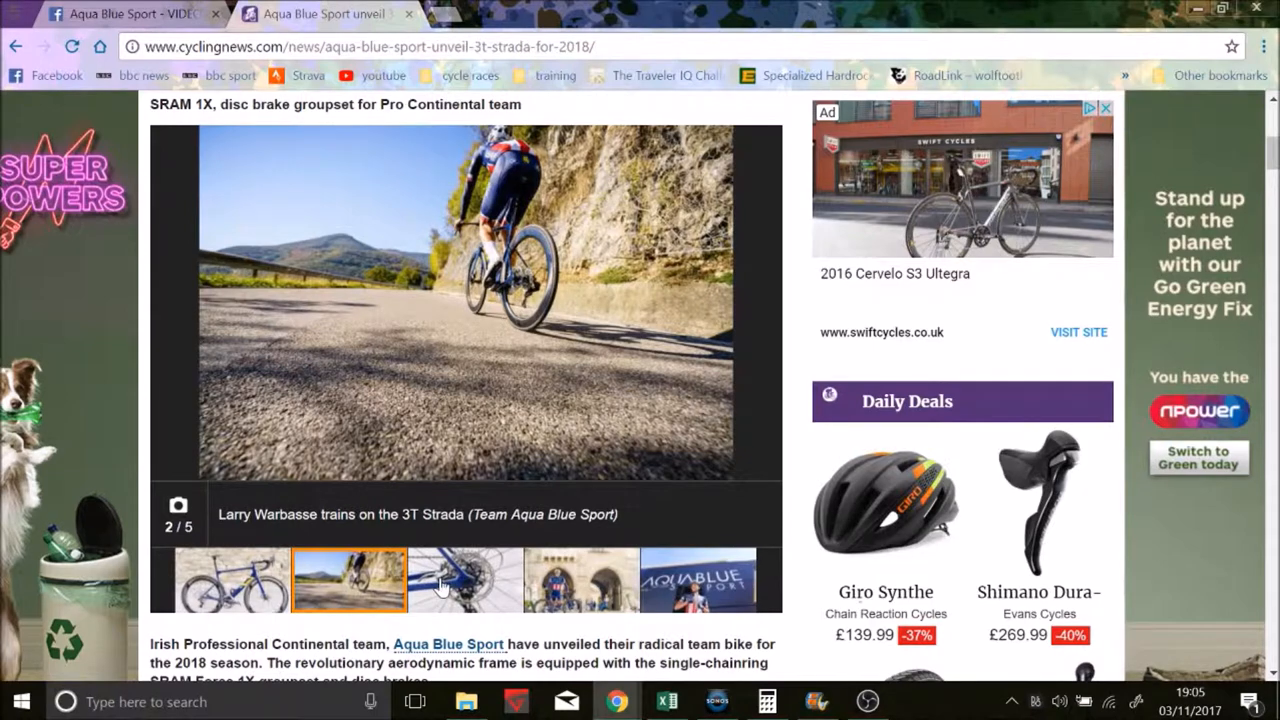
click(464, 580)
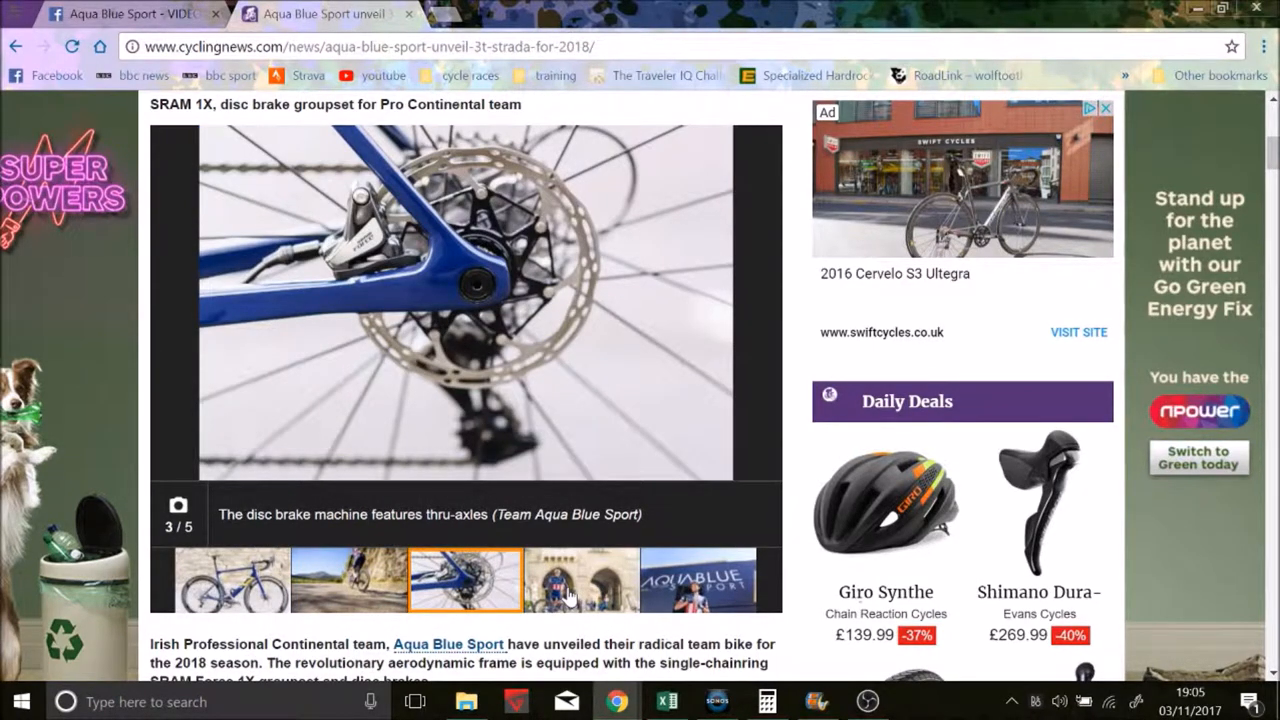
click(581, 580)
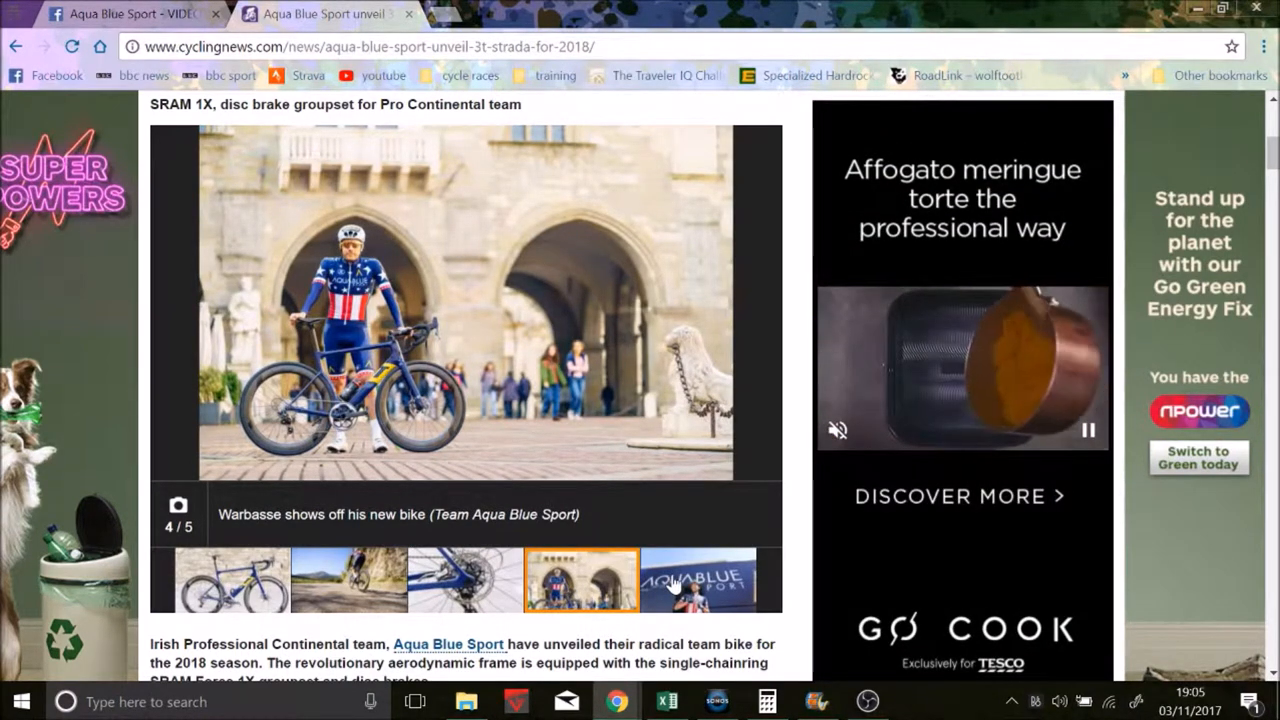
click(697, 580)
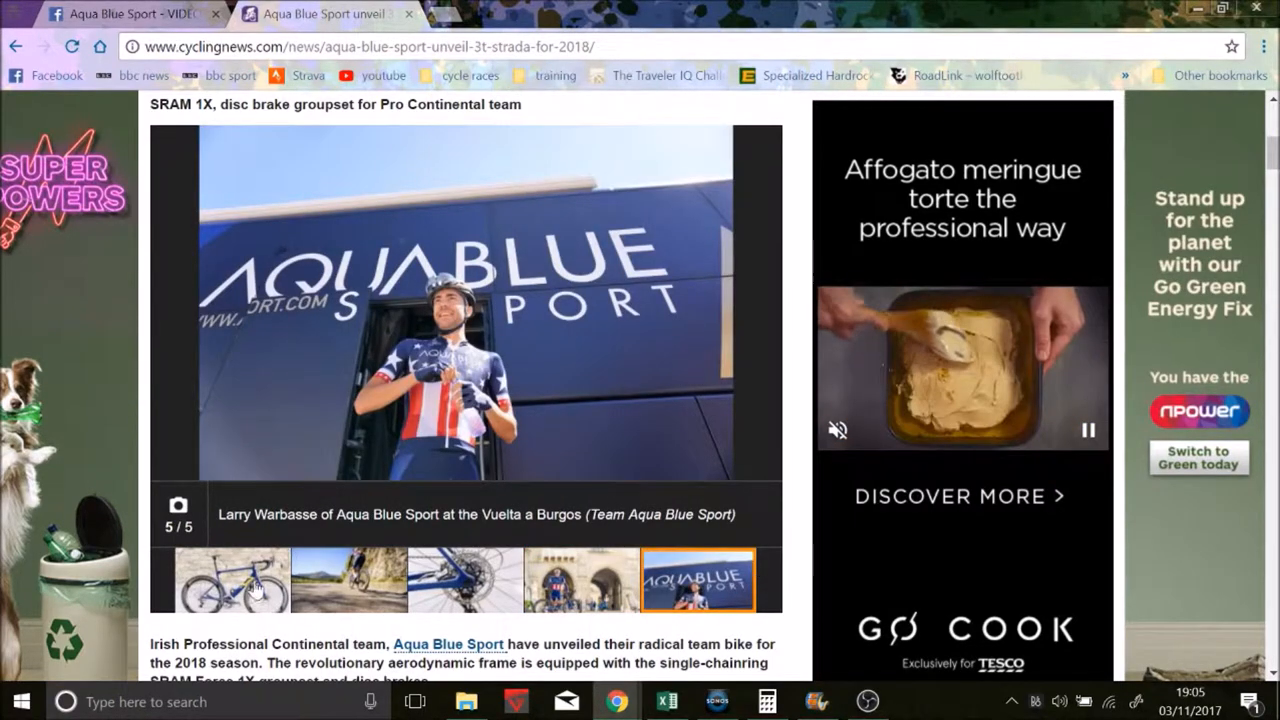
click(232, 580)
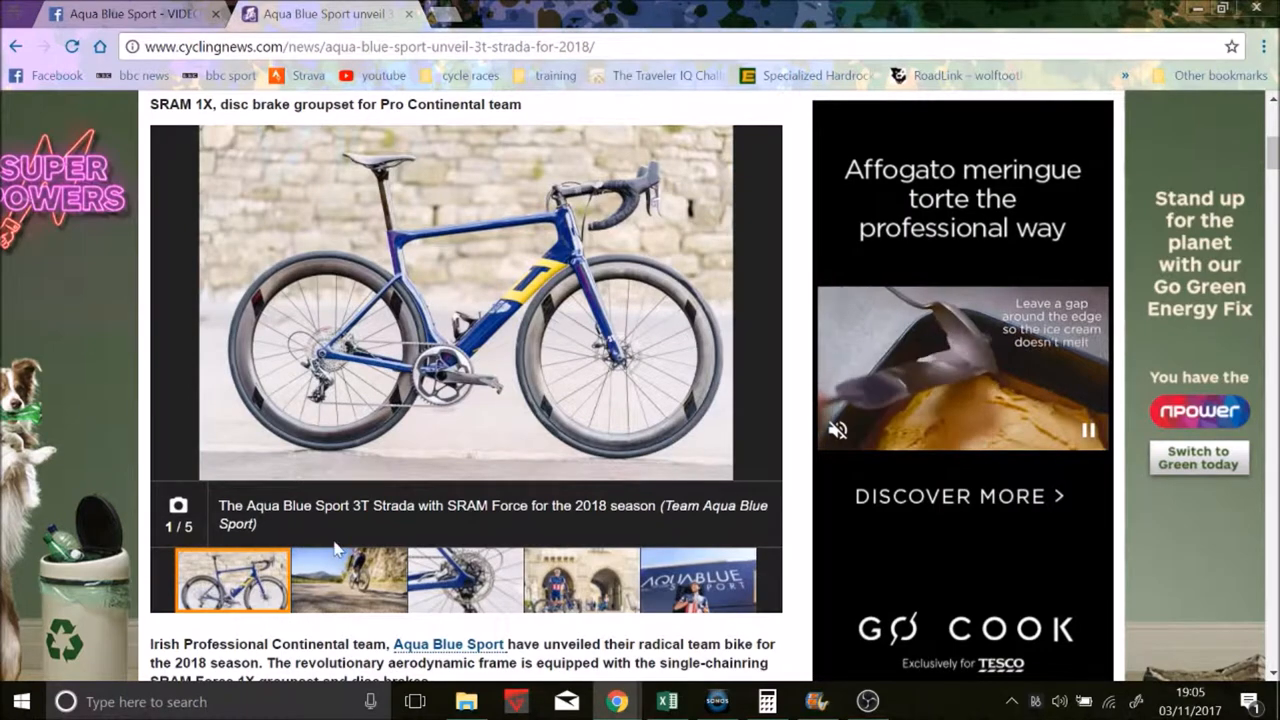
mouse_move(1060, 213)
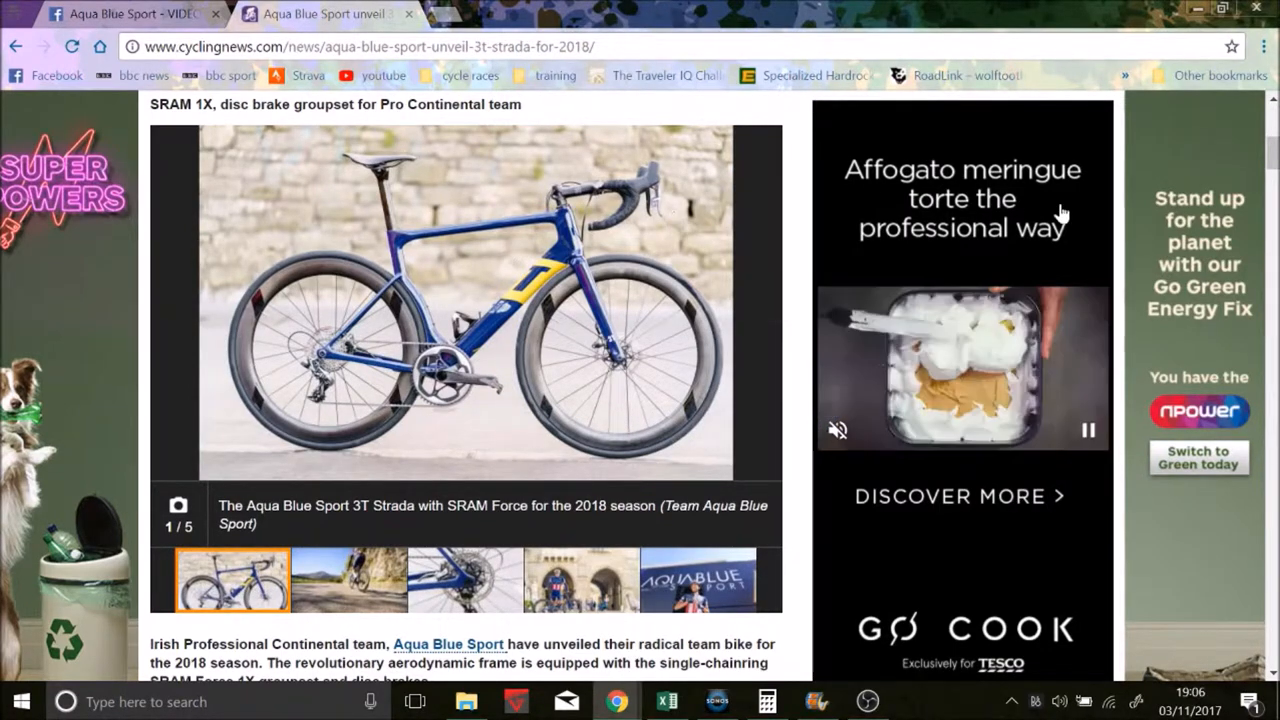
scroll(down, 3)
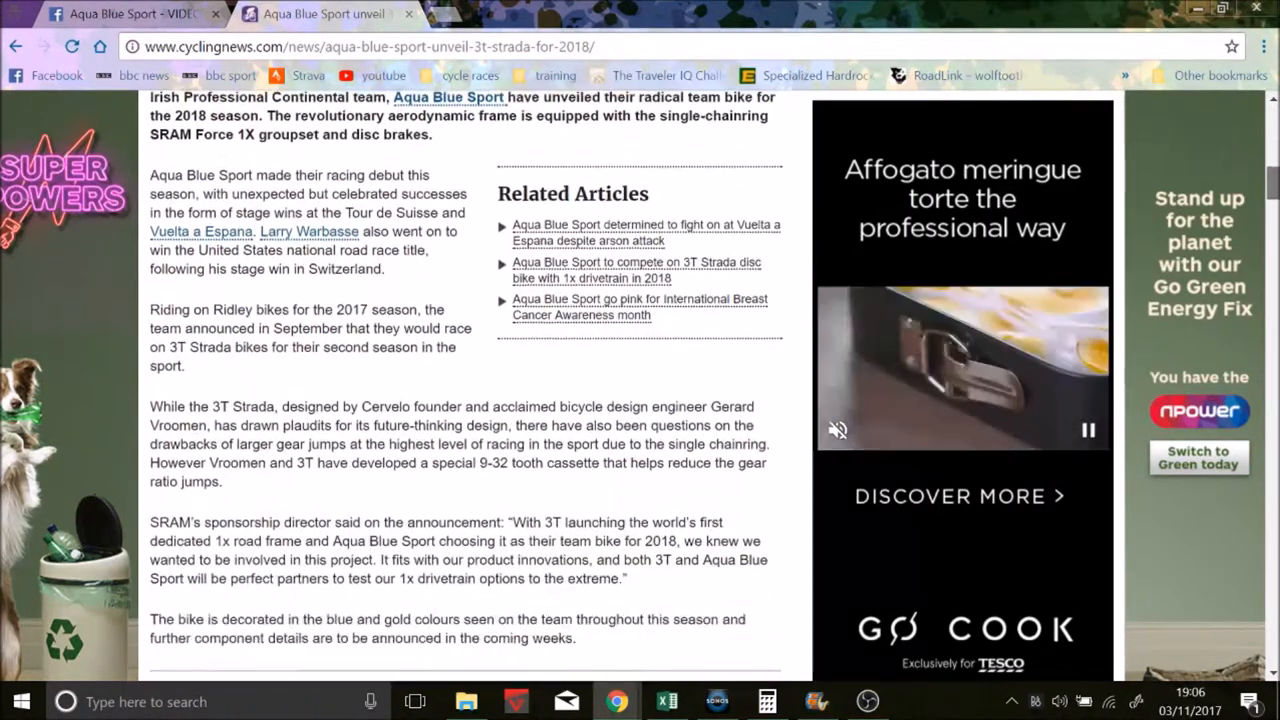
scroll(down, 3)
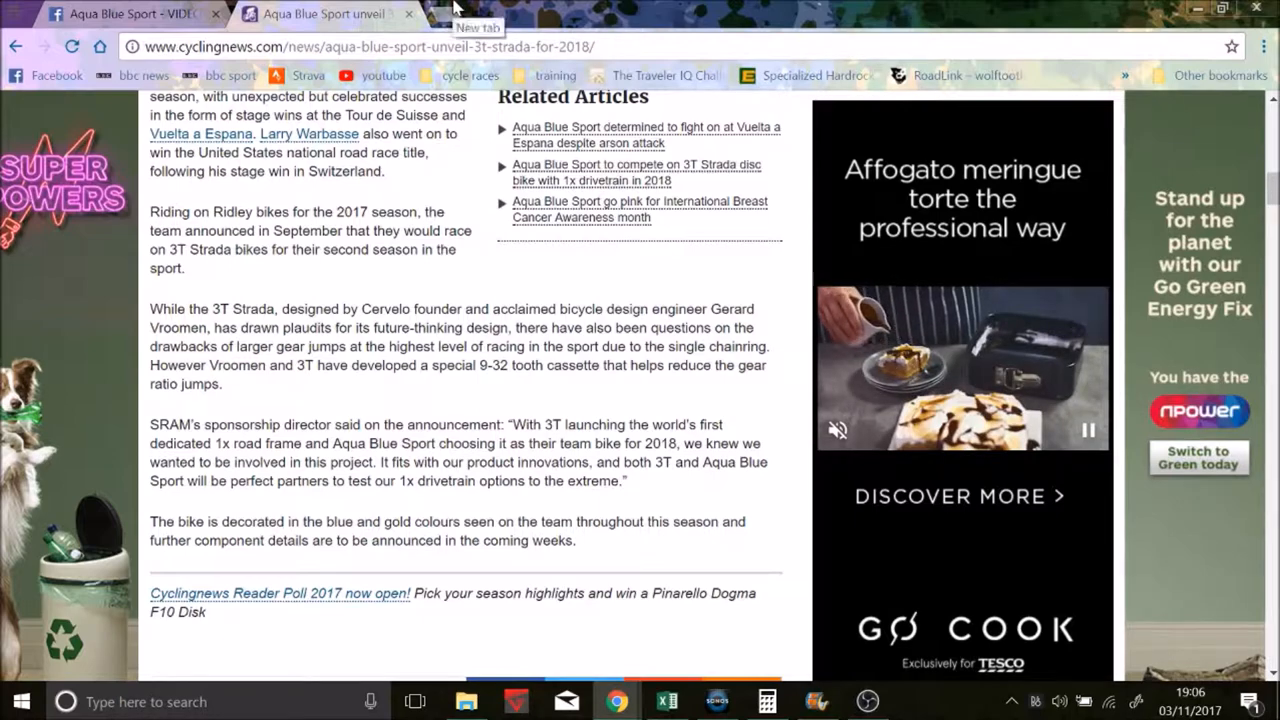
Load bikecalc.com/speed_at_cadence with cogs 9,10,11,13,15,17,20,23,25,28,32 and review the 42/44/46-tooth kph rows
text(bikecalc.com/speed_at_cadence)
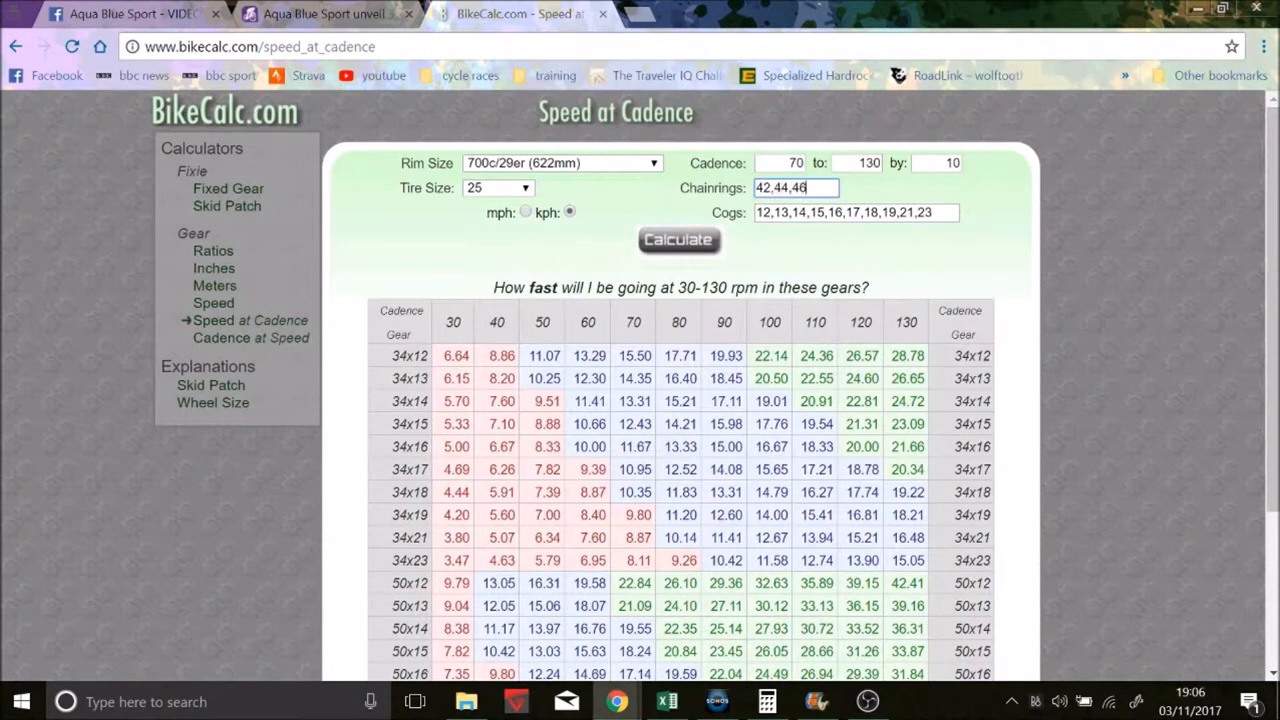
text(9,10,11,13,15,17,20,23,25,28,32)
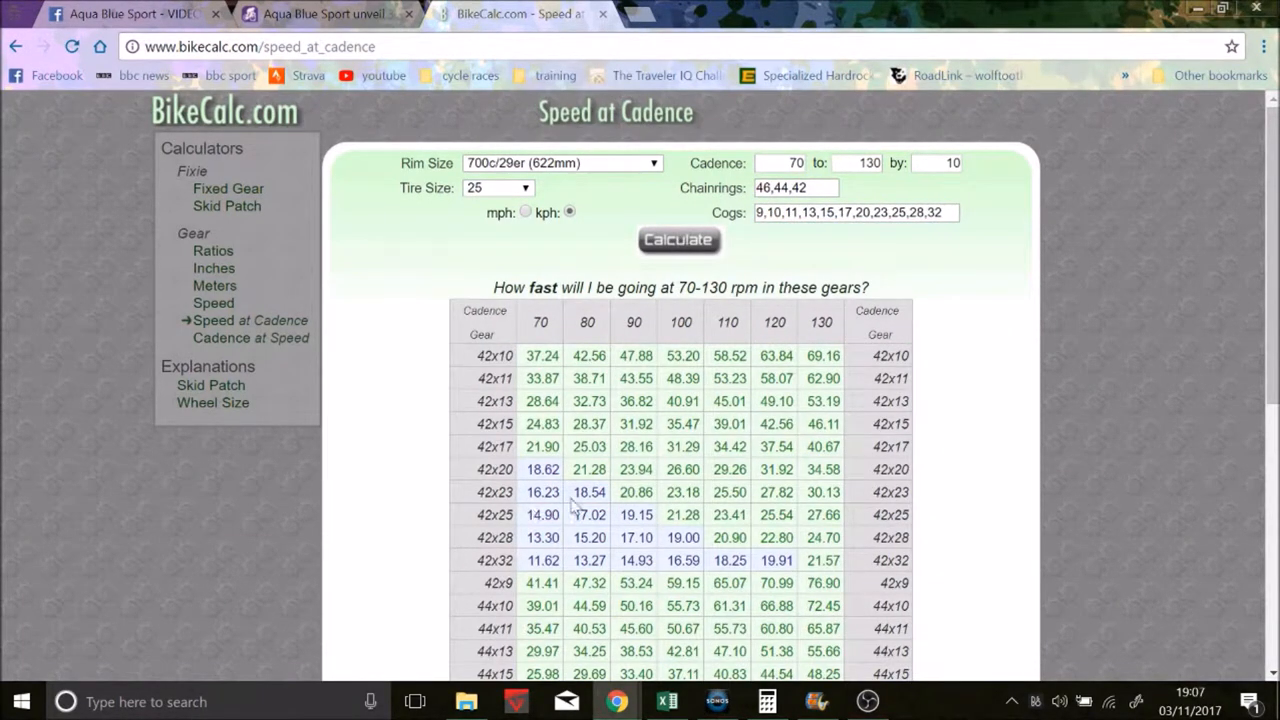
mouse_move(776, 537)
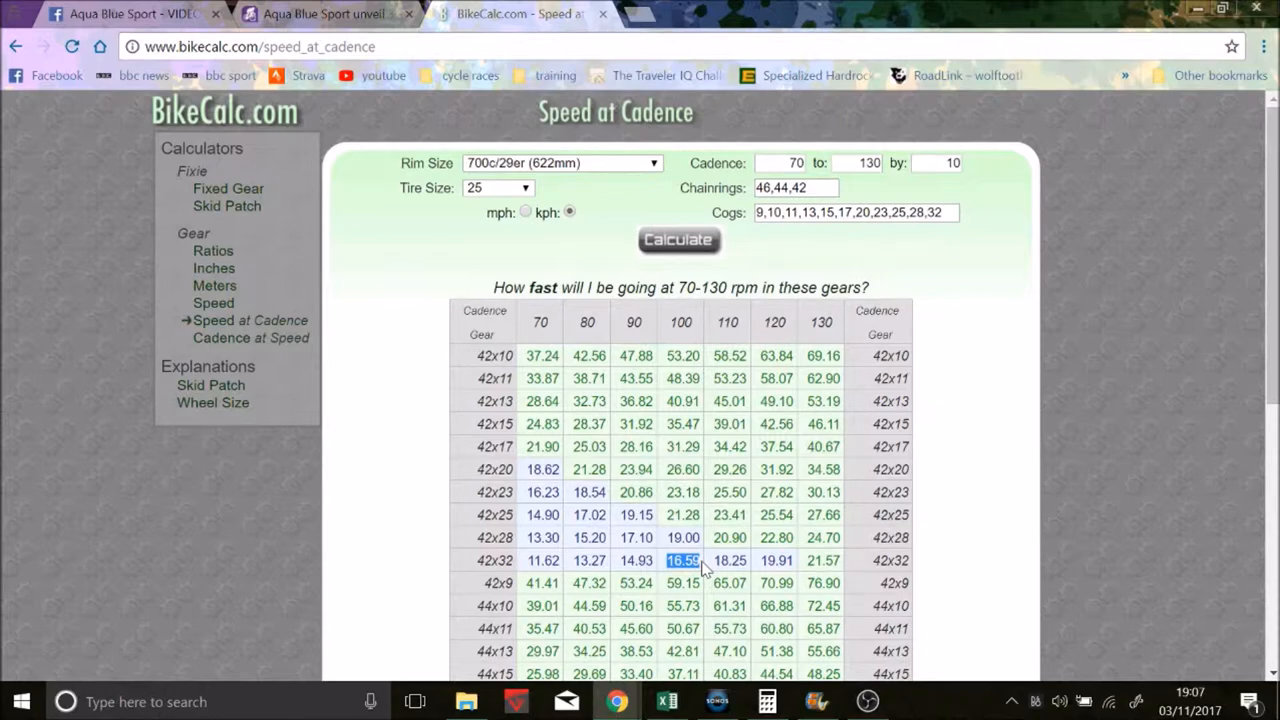
mouse_move(785, 255)
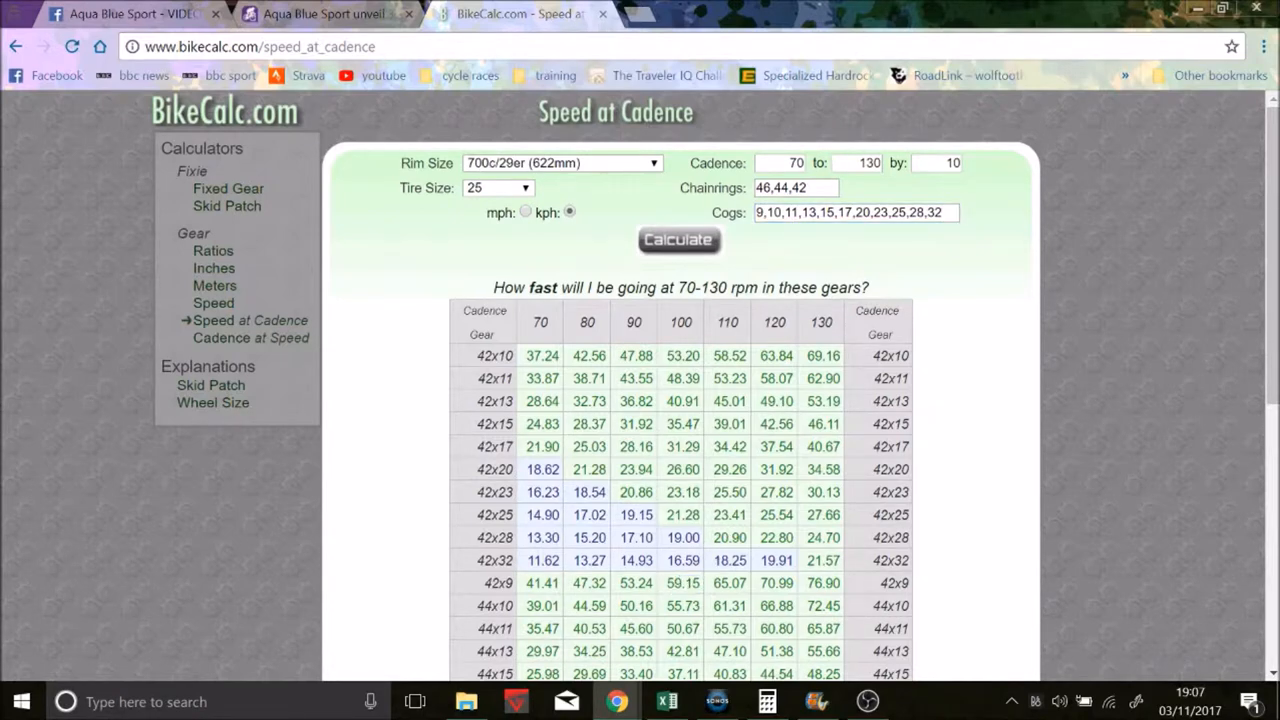
scroll(down, 3)
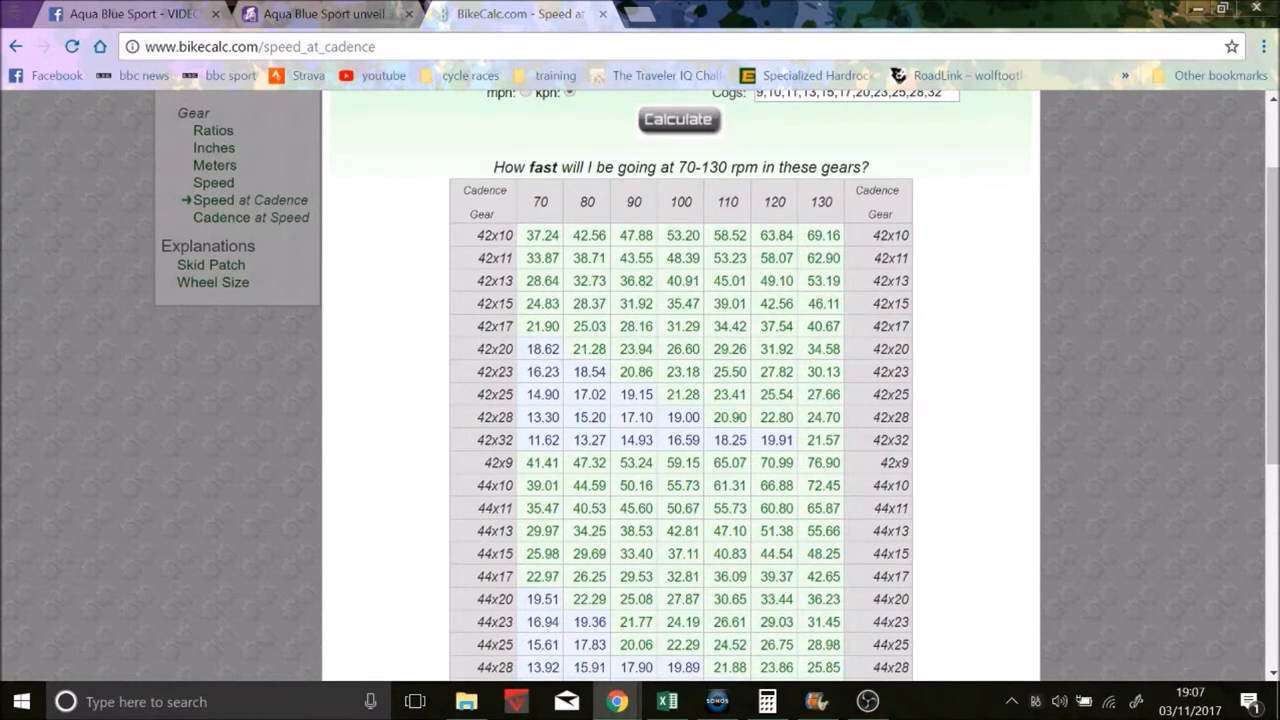
scroll(down, 3)
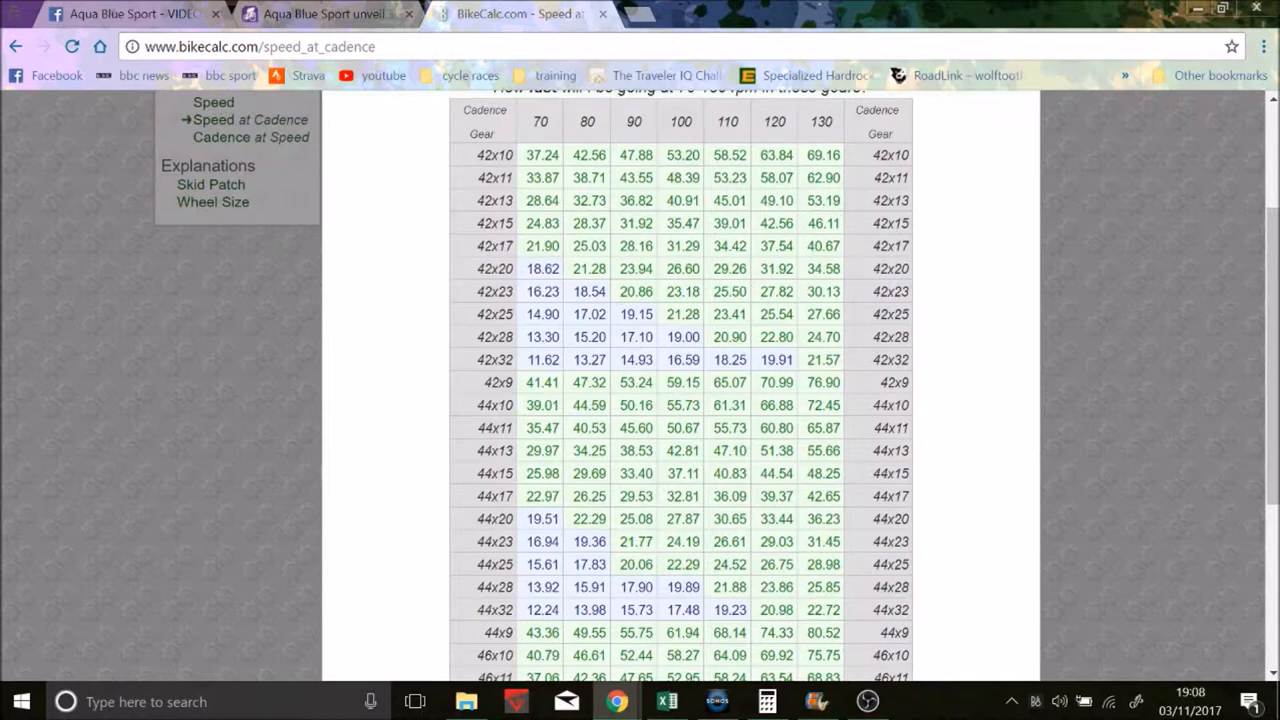
scroll(down, 3)
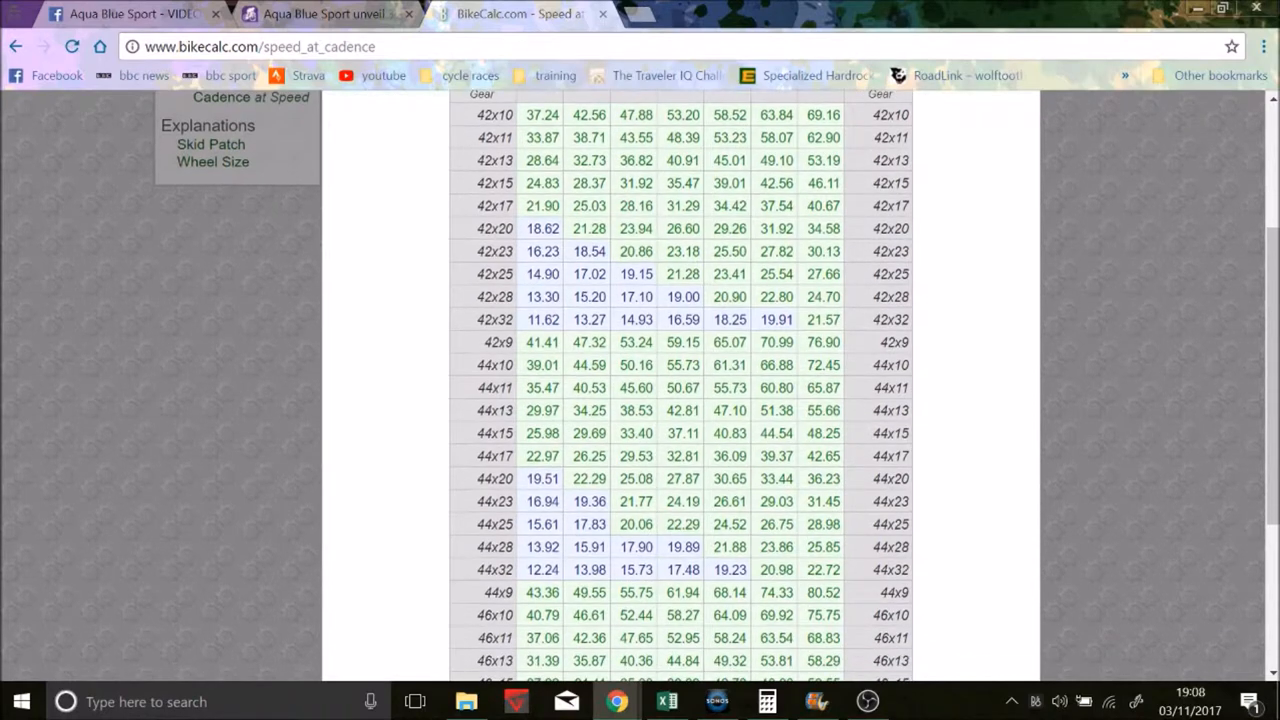
scroll(down, 3)
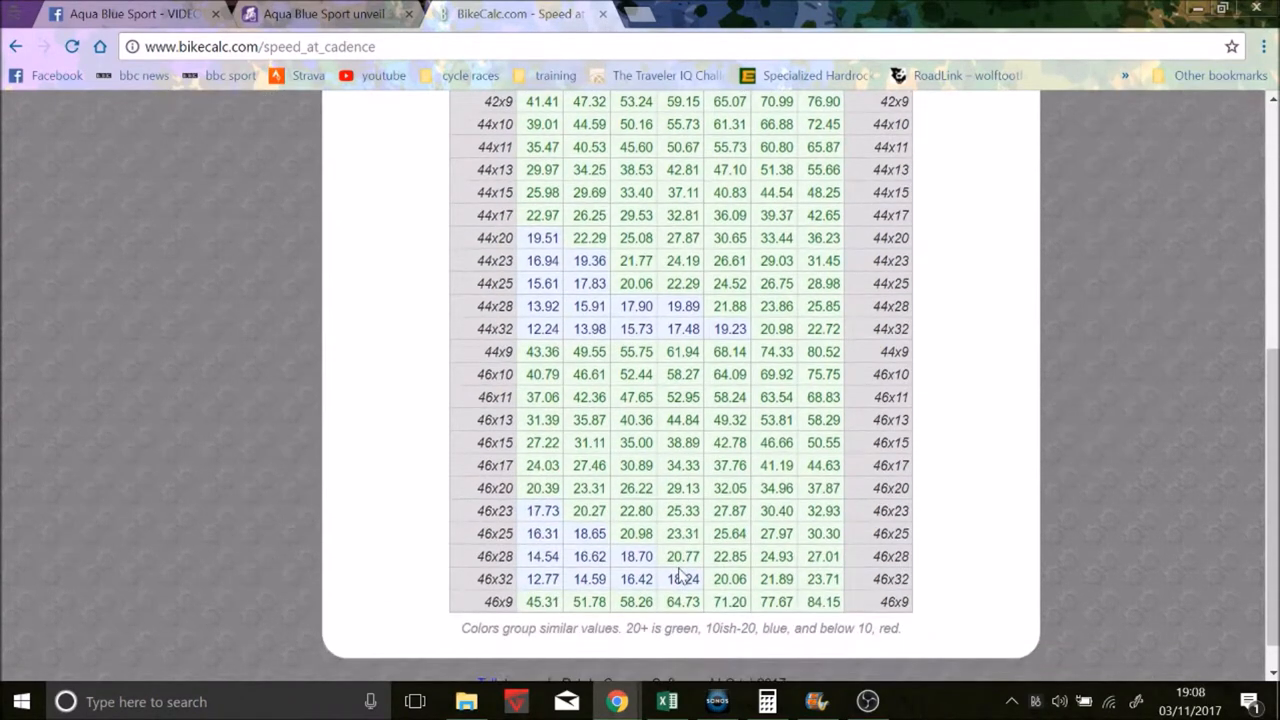
scroll(up, 3)
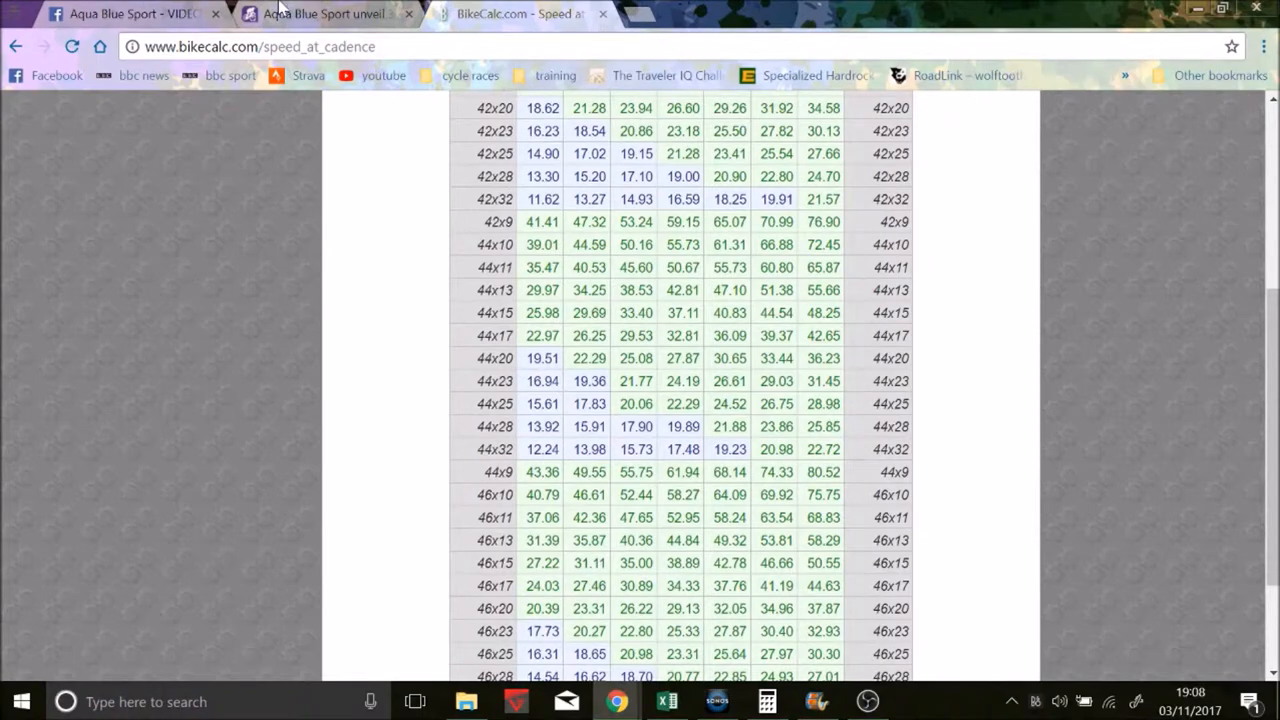
Flip the Strada gallery through the second, disc-brake close-up and rider-with-bike photos, then return to BikeCalc
click(320, 13)
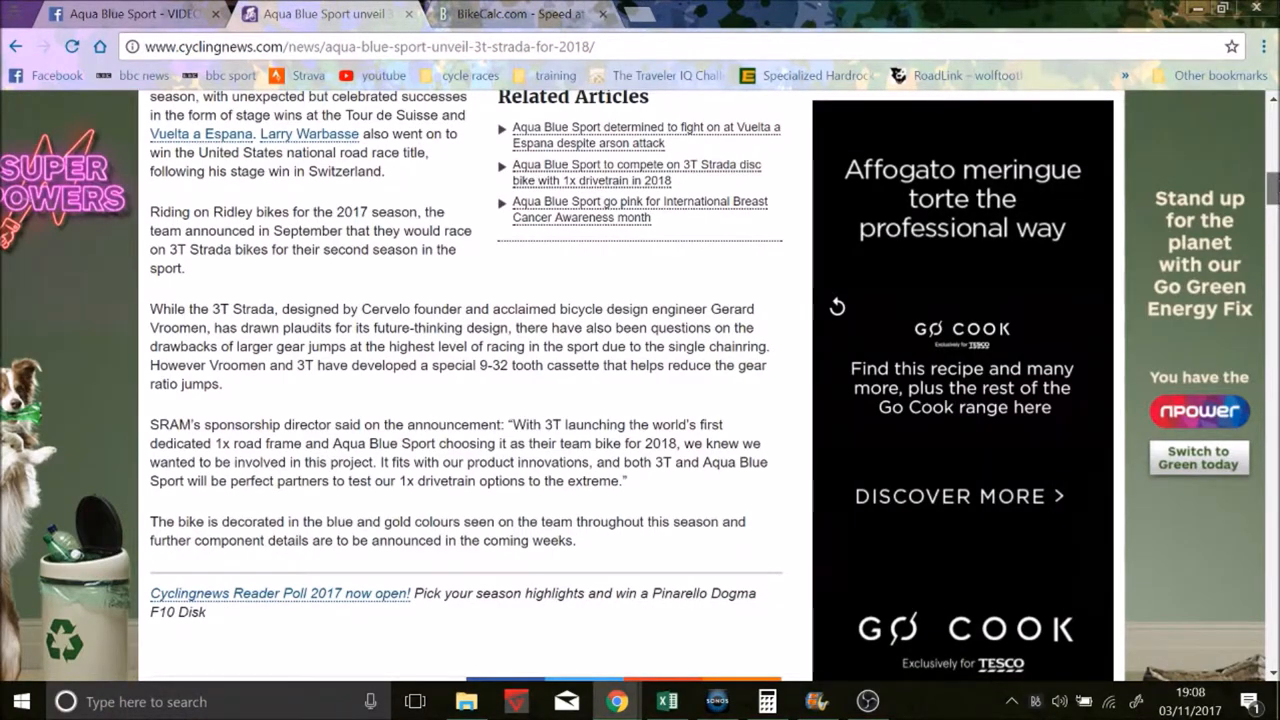
scroll(up, 3)
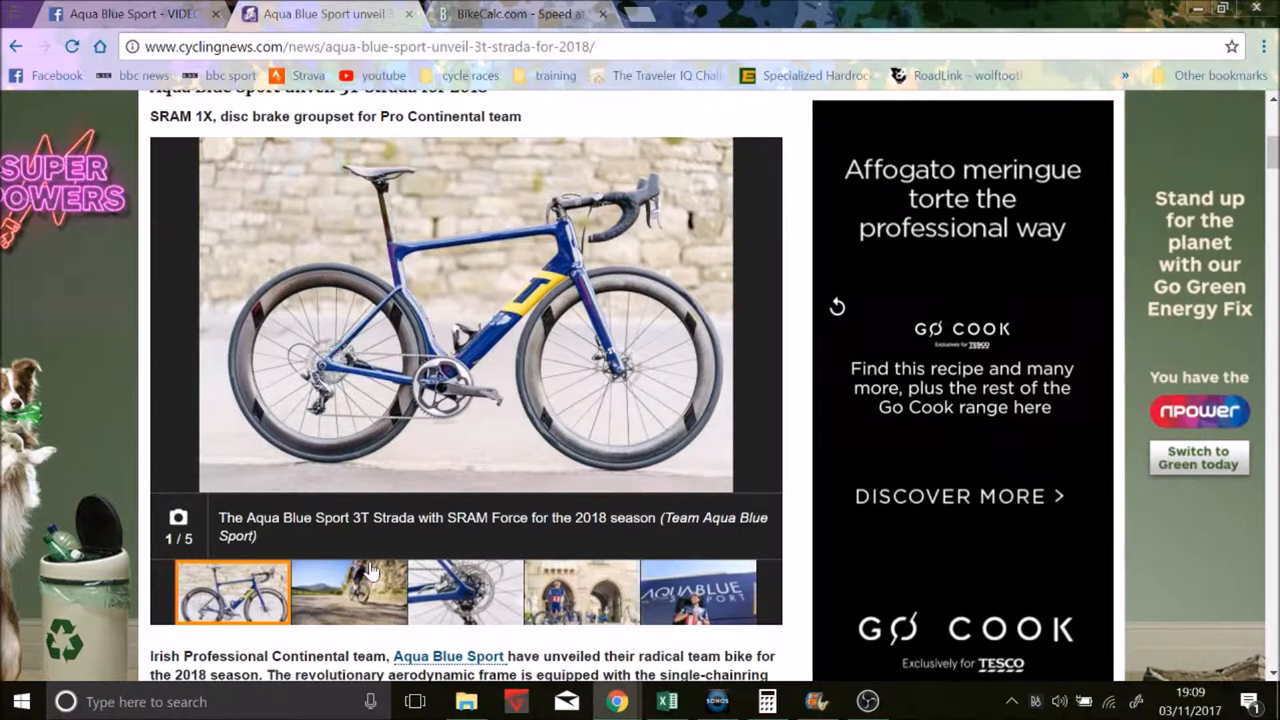
click(349, 592)
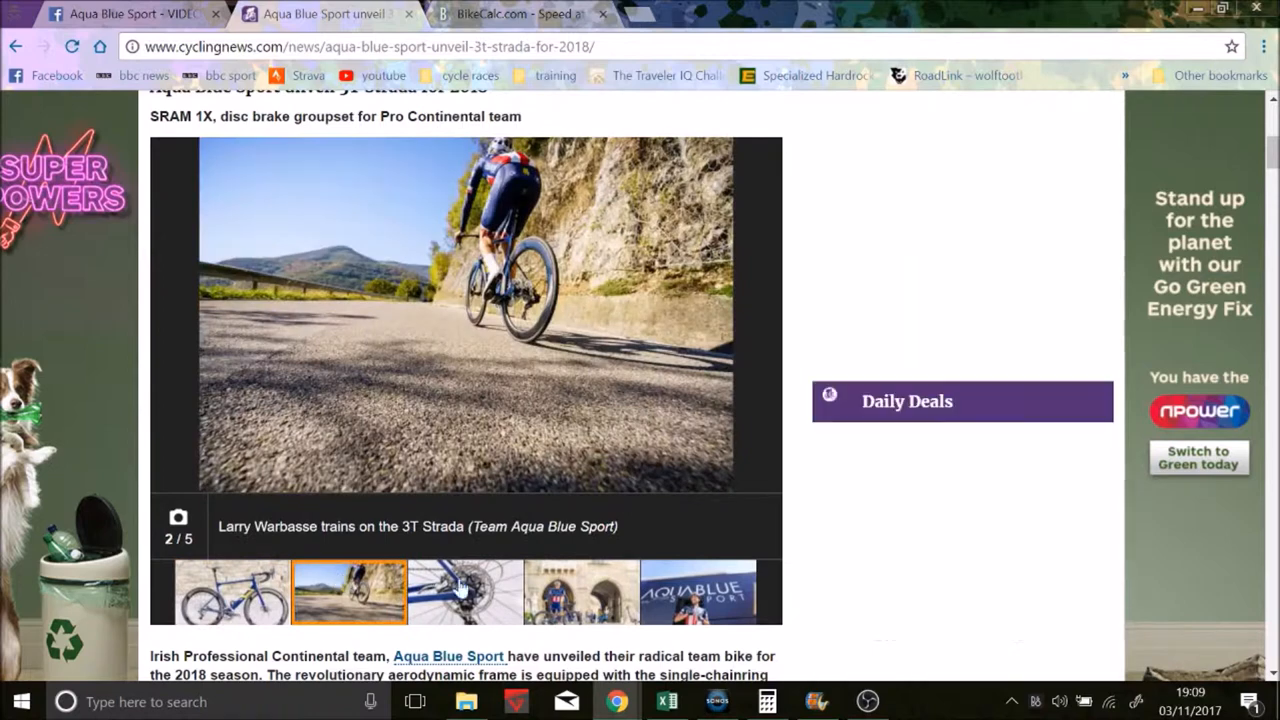
click(464, 592)
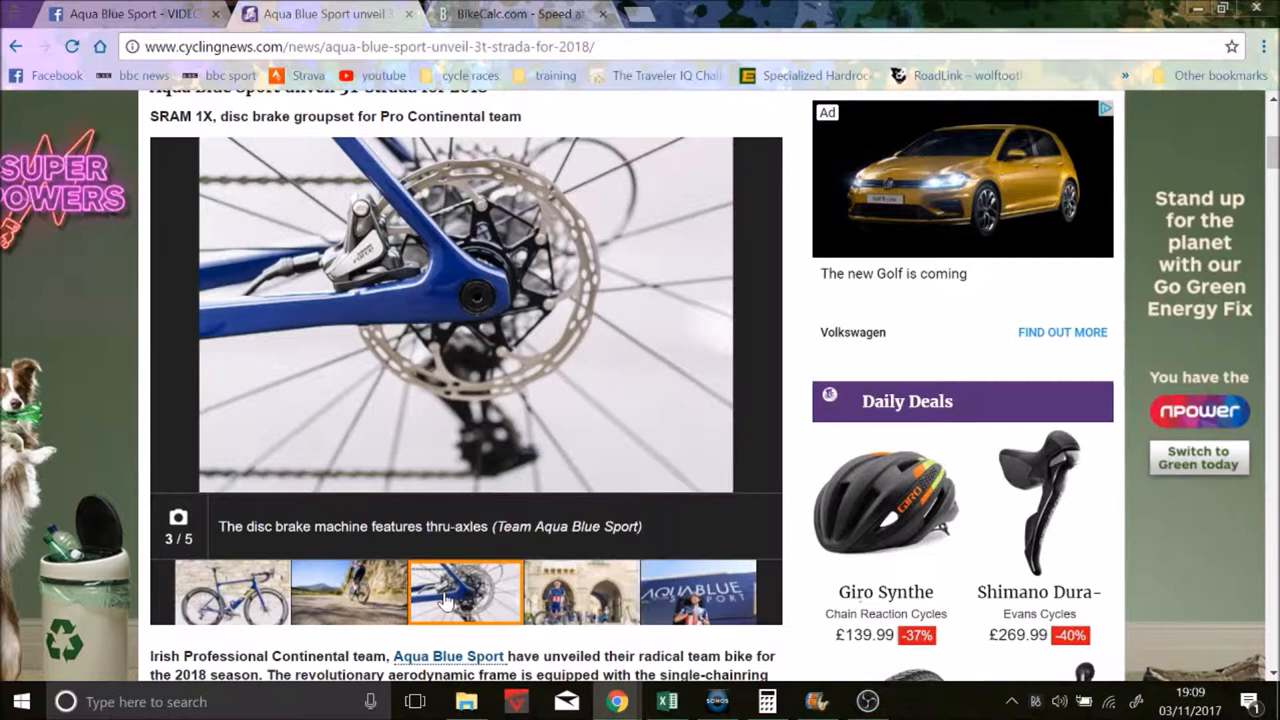
mouse_move(480, 600)
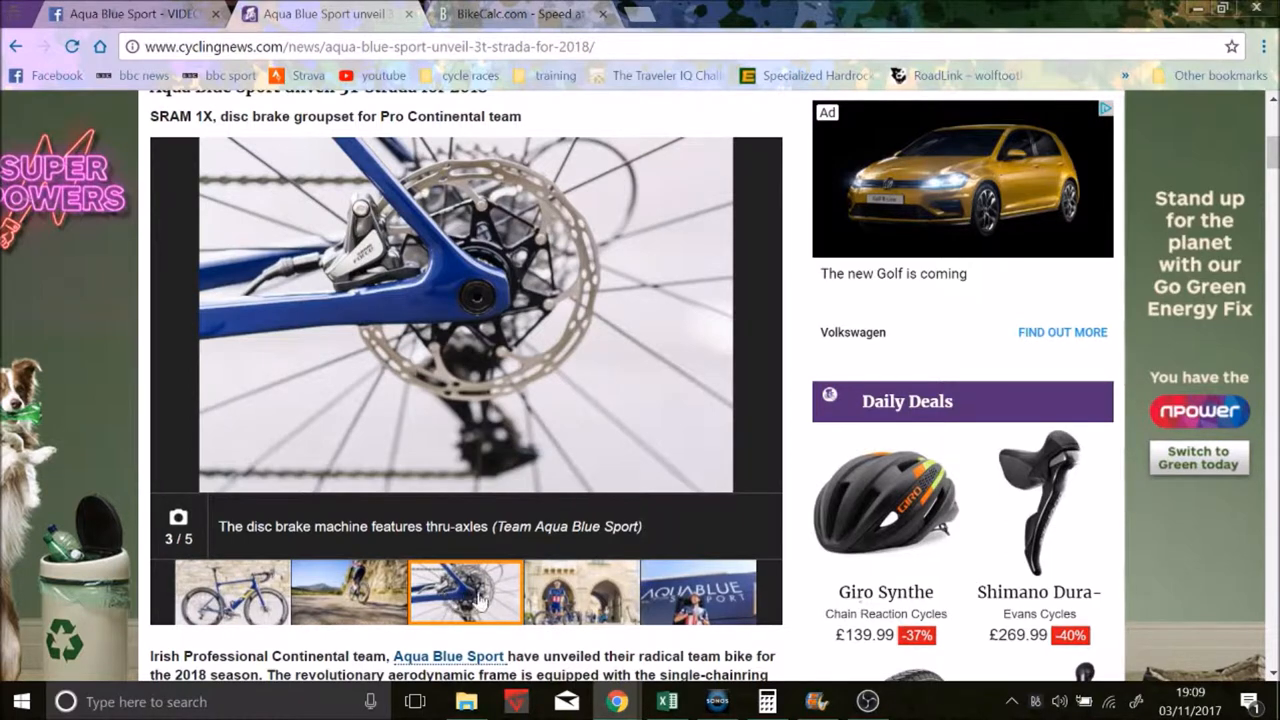
click(581, 591)
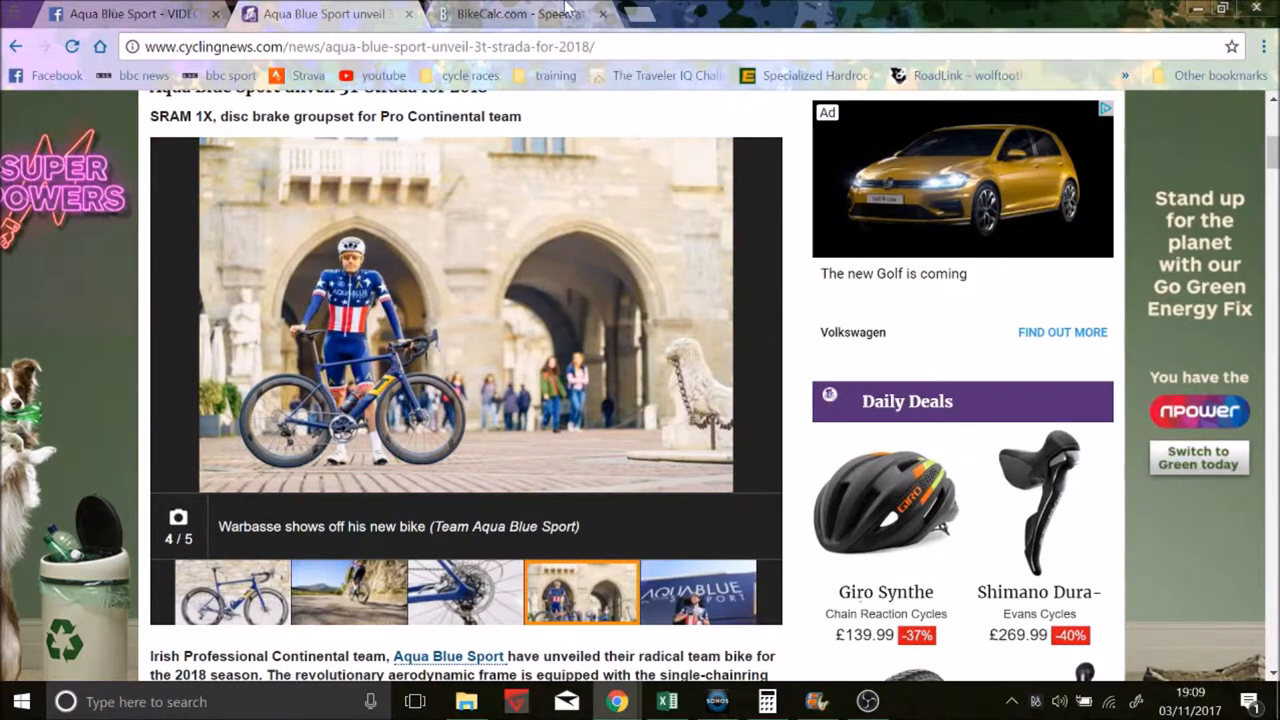
mouse_move(520, 13)
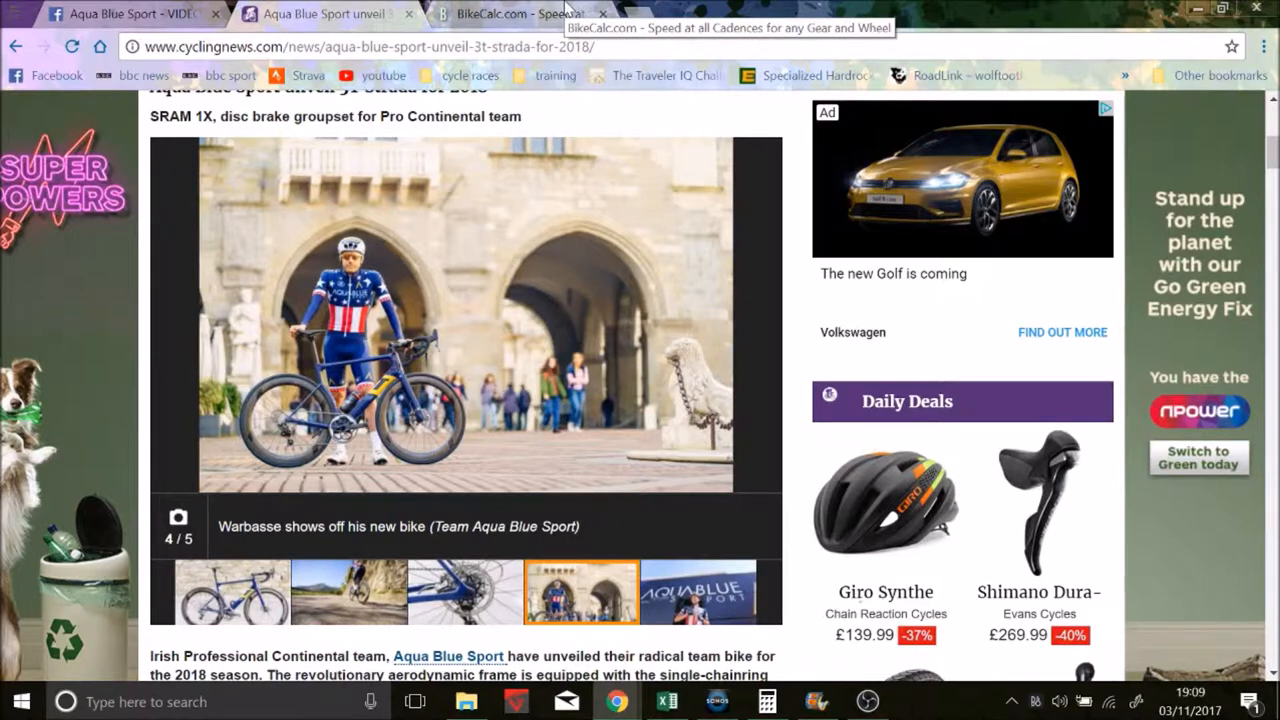
click(515, 13)
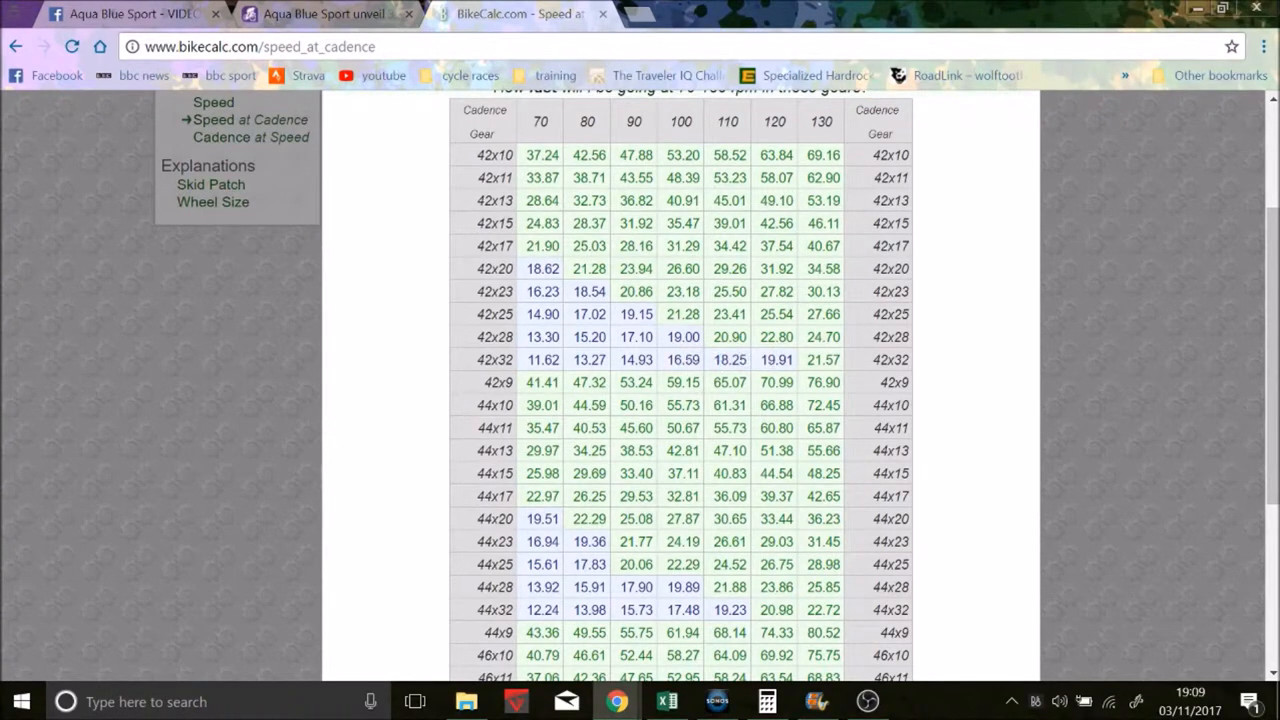
Highlight the 59.15 kph speed for 42x9 at 100 rpm and scroll to the 44- and 46-tooth rows
double_click(682, 382)
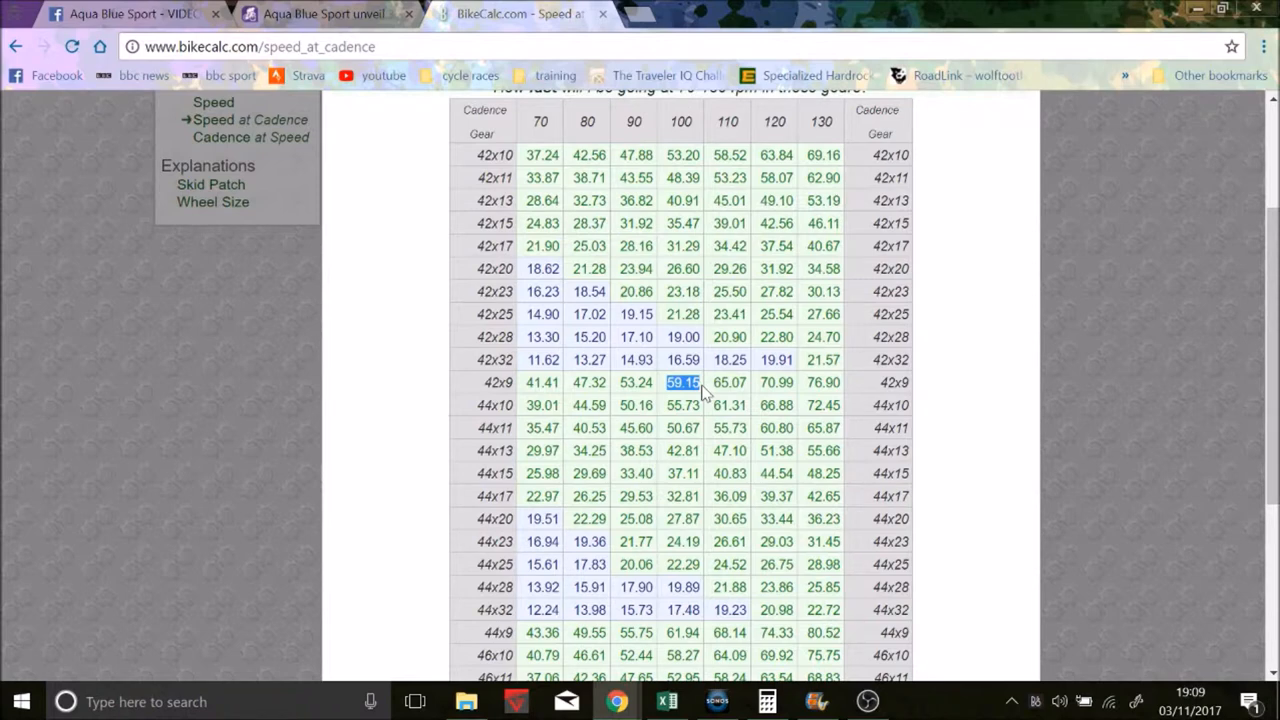
scroll(down, 3)
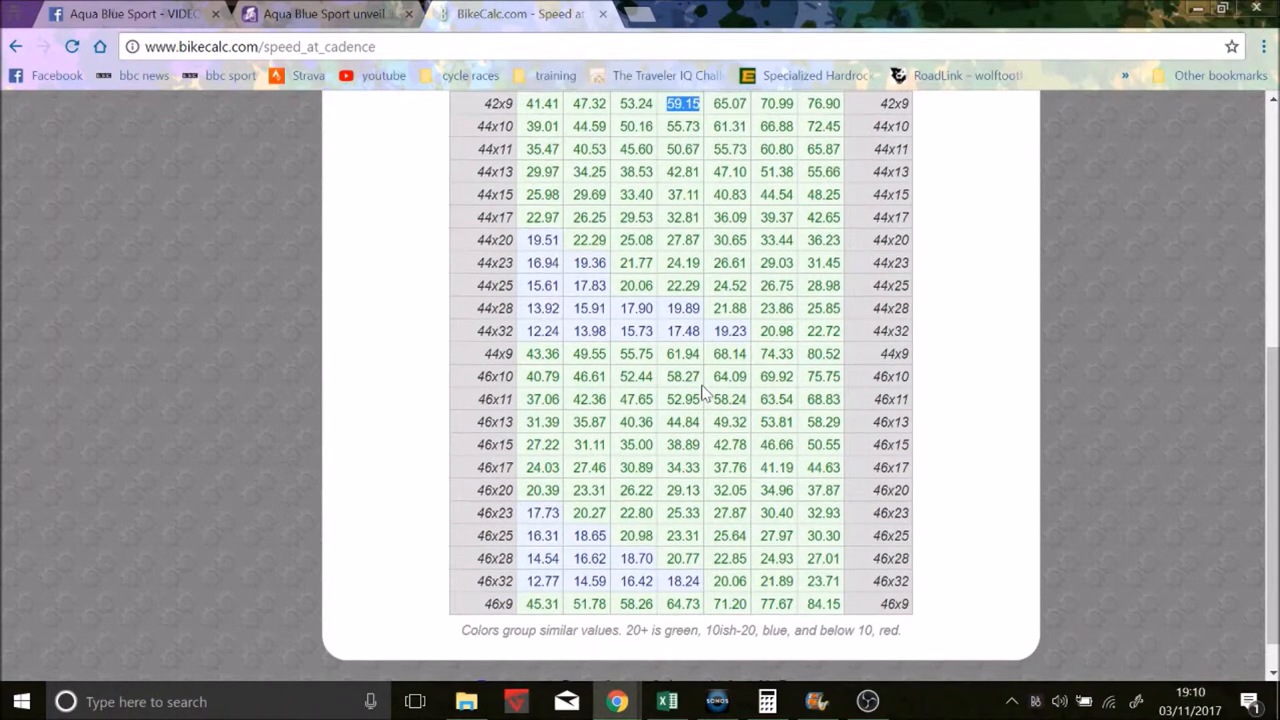
scroll(down, 3)
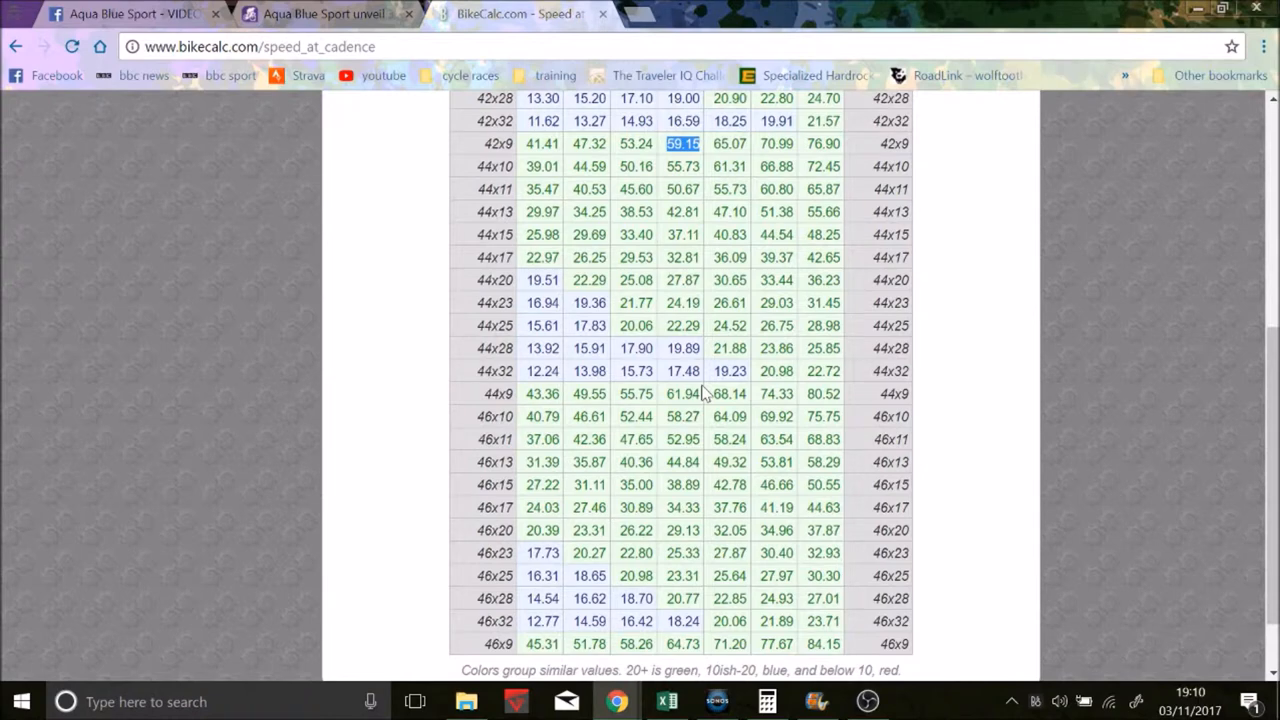